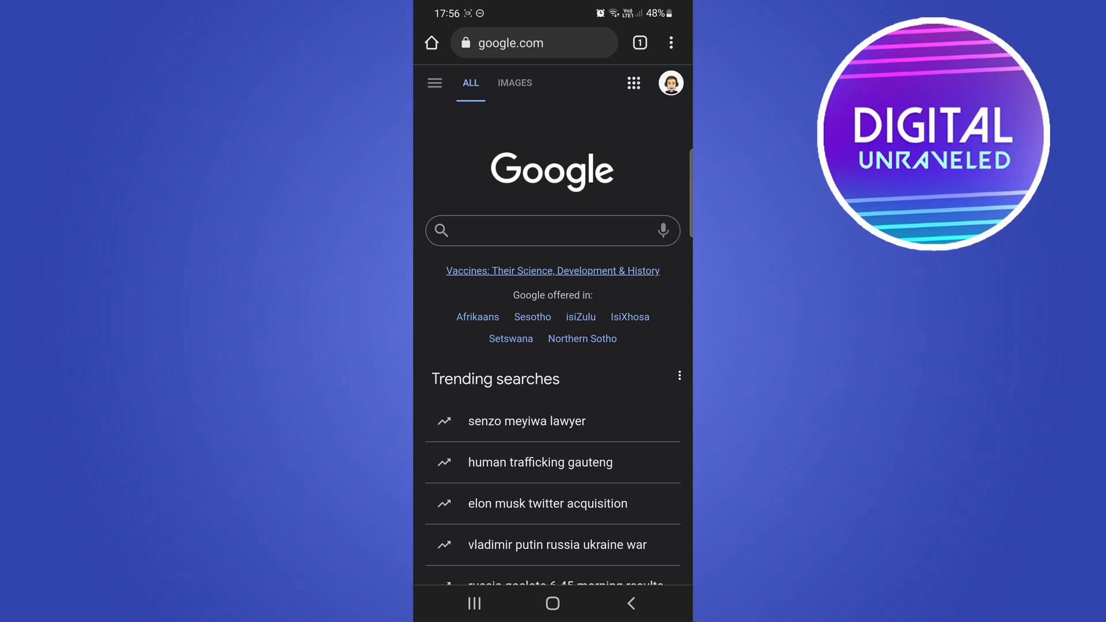
# - Enter discord.com in Chrome's address bar
pyautogui.click(534, 42)
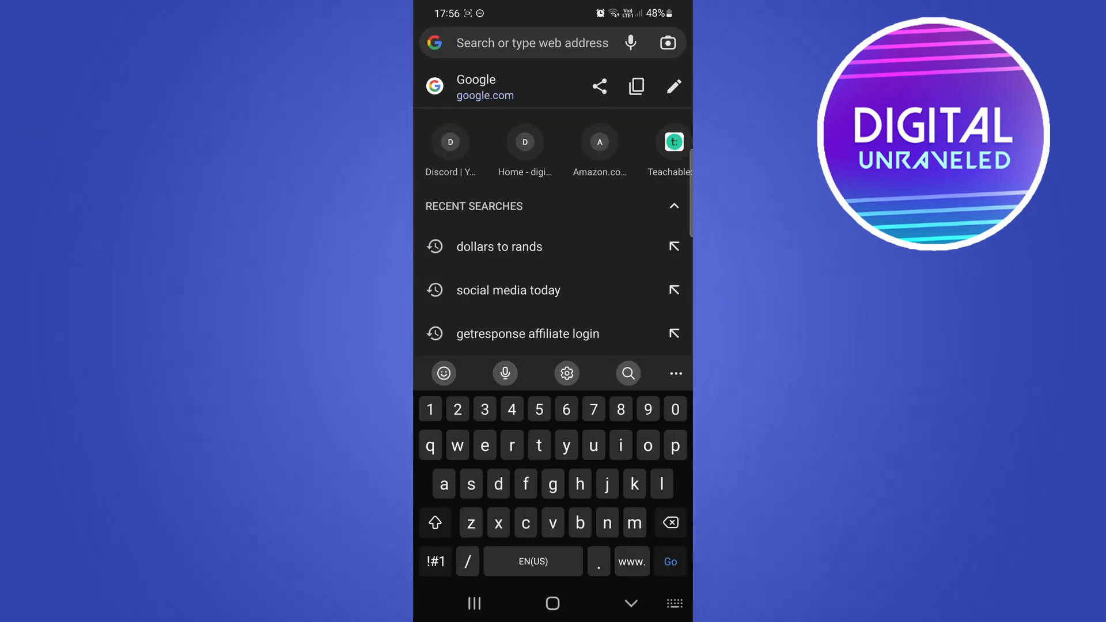
pyautogui.write('discord.com')
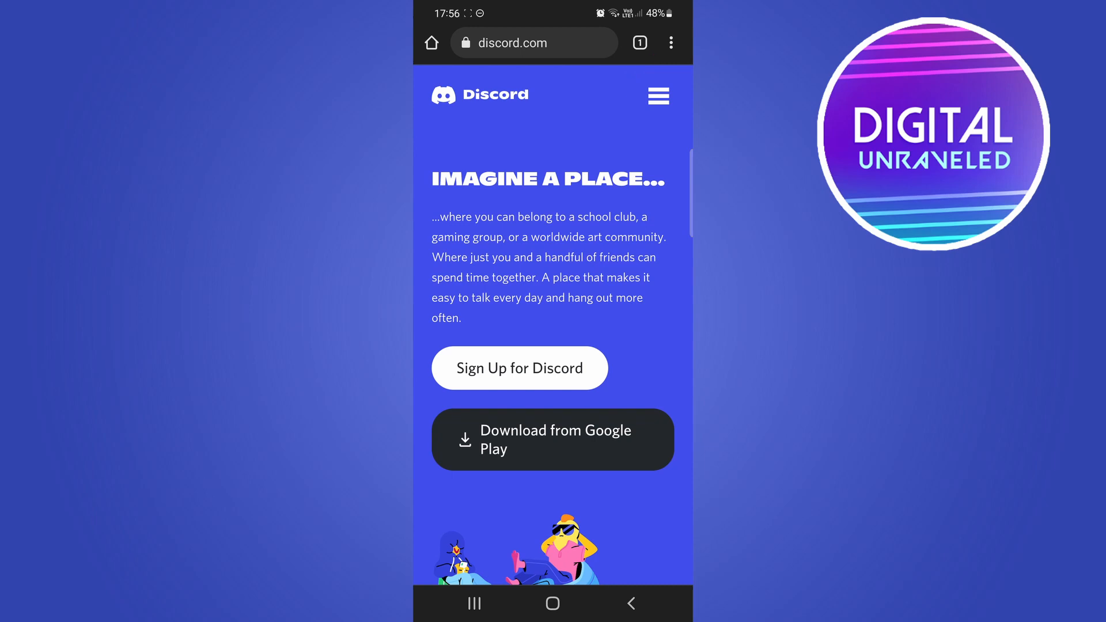
# - Enable Chrome's Desktop site mode for the Discord homepage
pyautogui.click(670, 43)
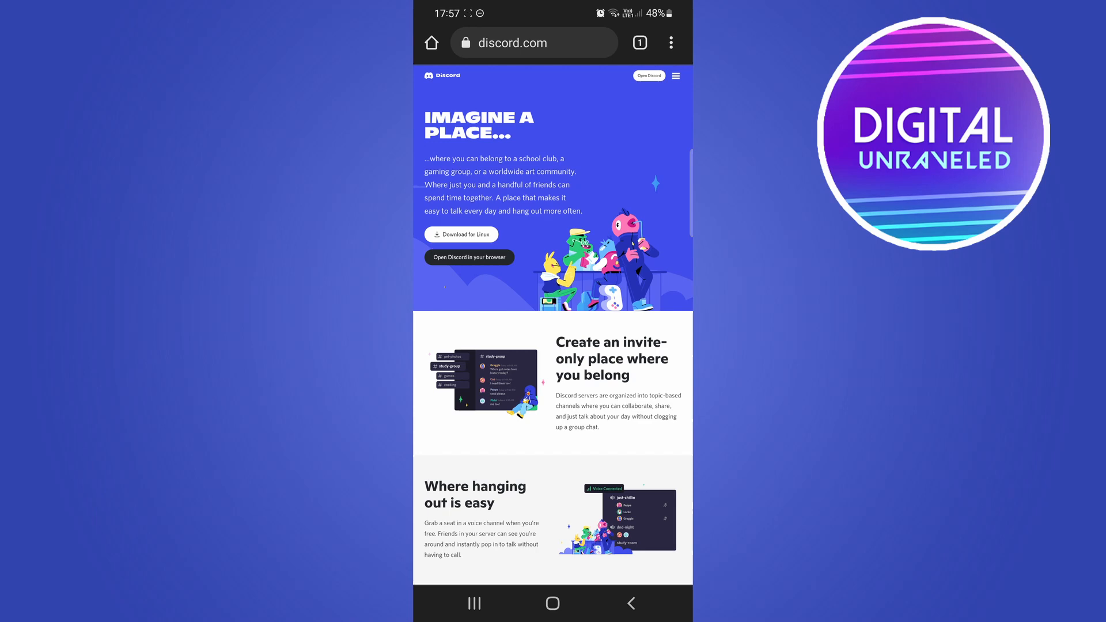
pyautogui.scroll(-3)
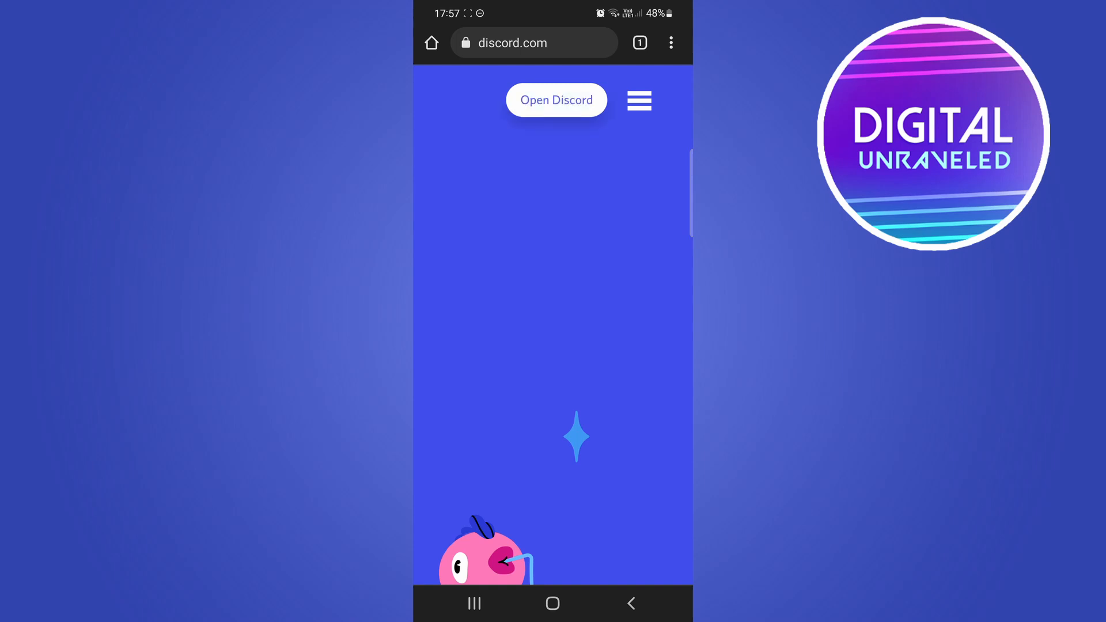
# - Launch the Discord web app via Open Discord
pyautogui.click(556, 99)
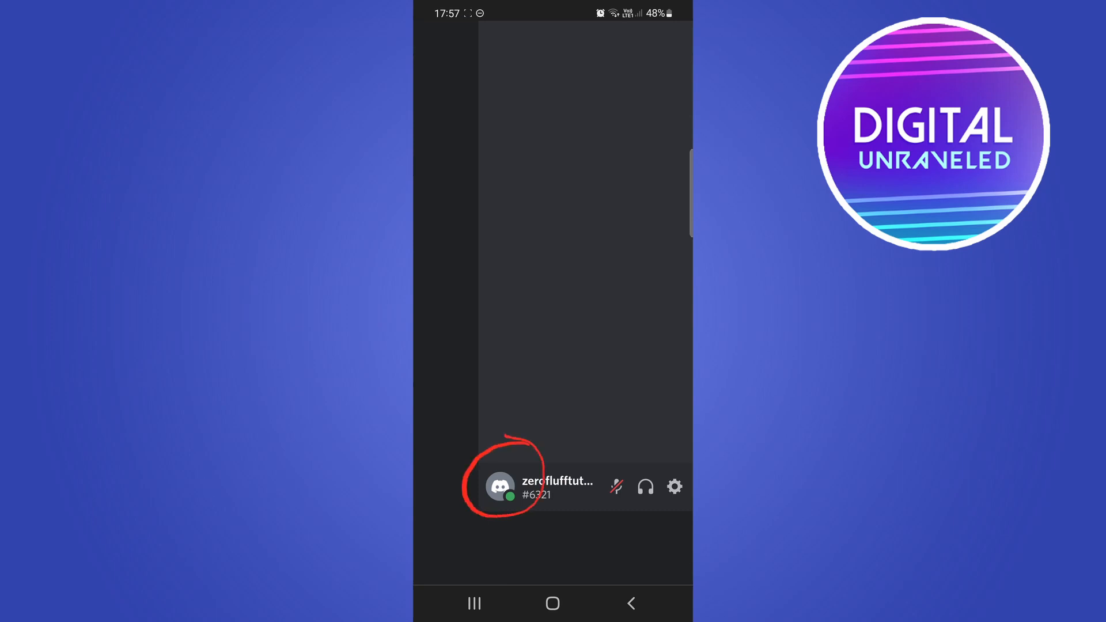
# - Choose Switch Accounts from the avatar's status menu
pyautogui.click(500, 487)
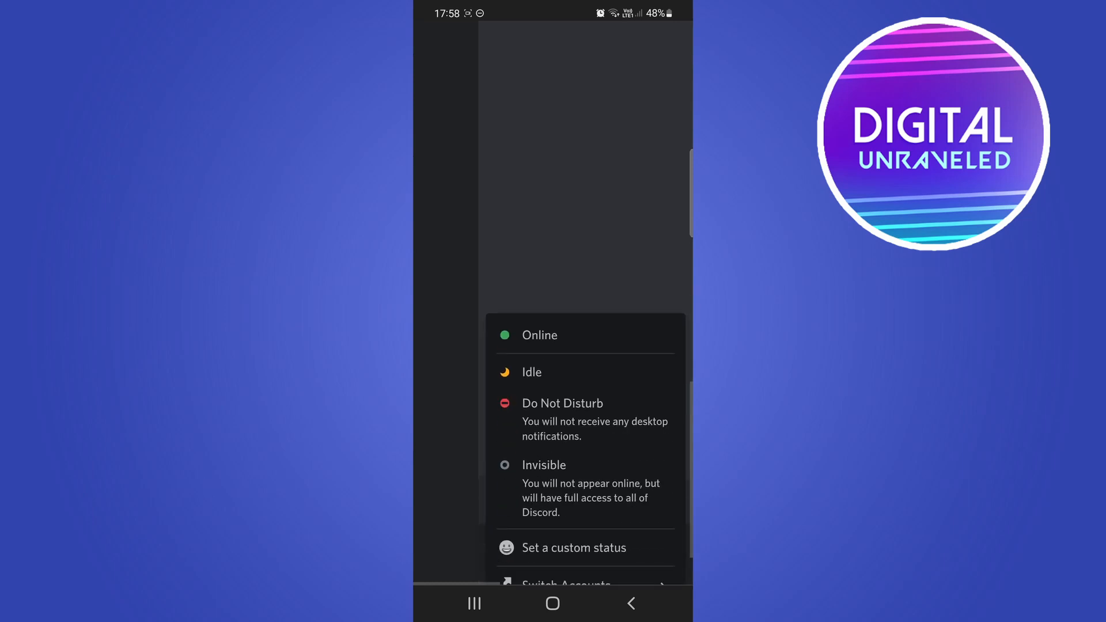
pyautogui.scroll(3)
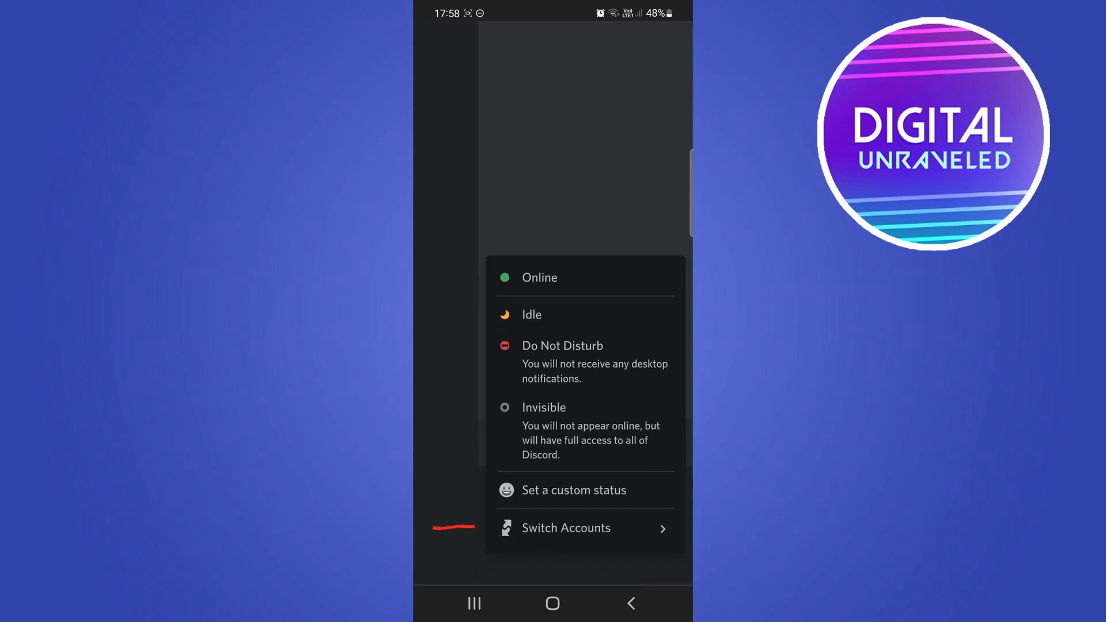
pyautogui.click(584, 529)
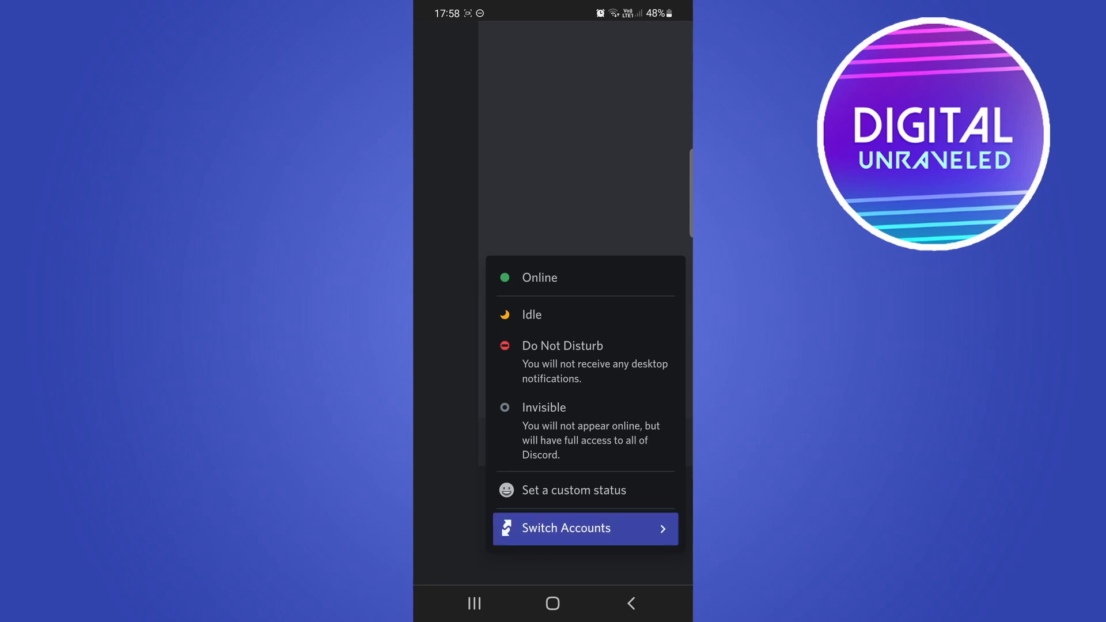
pyautogui.click(585, 528)
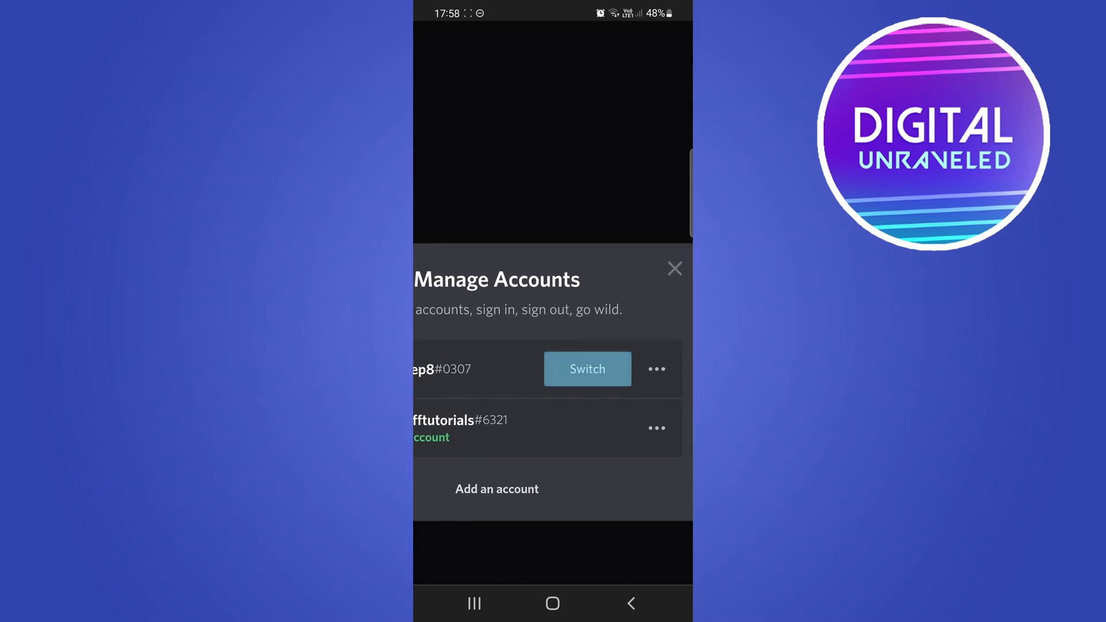
# - Switch to the second saved account and browse its member list
pyautogui.click(586, 368)
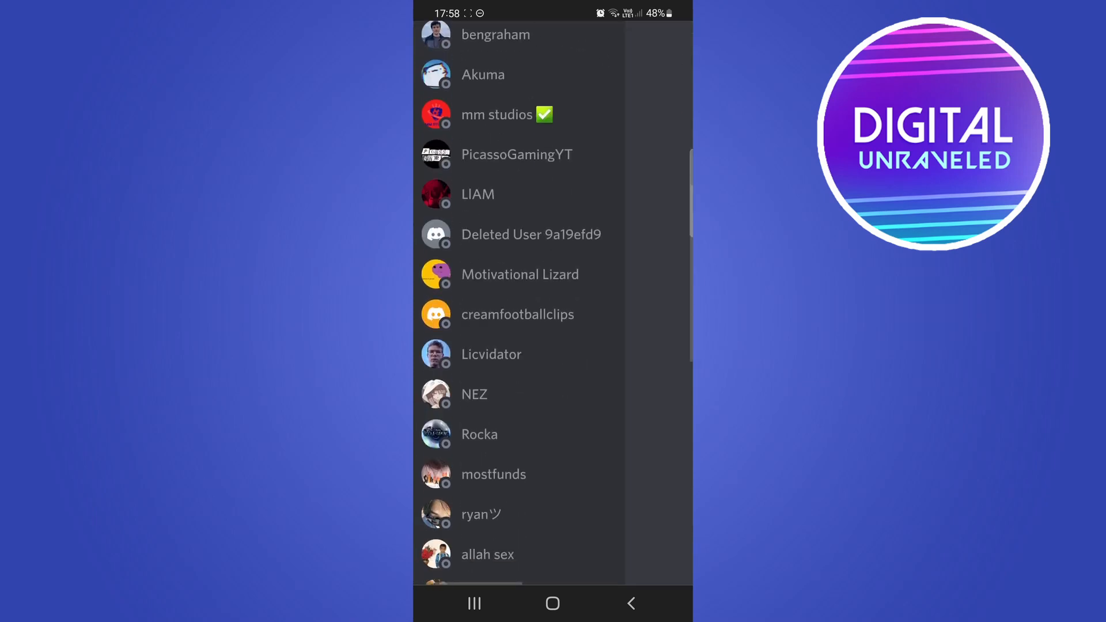
pyautogui.scroll(-3)
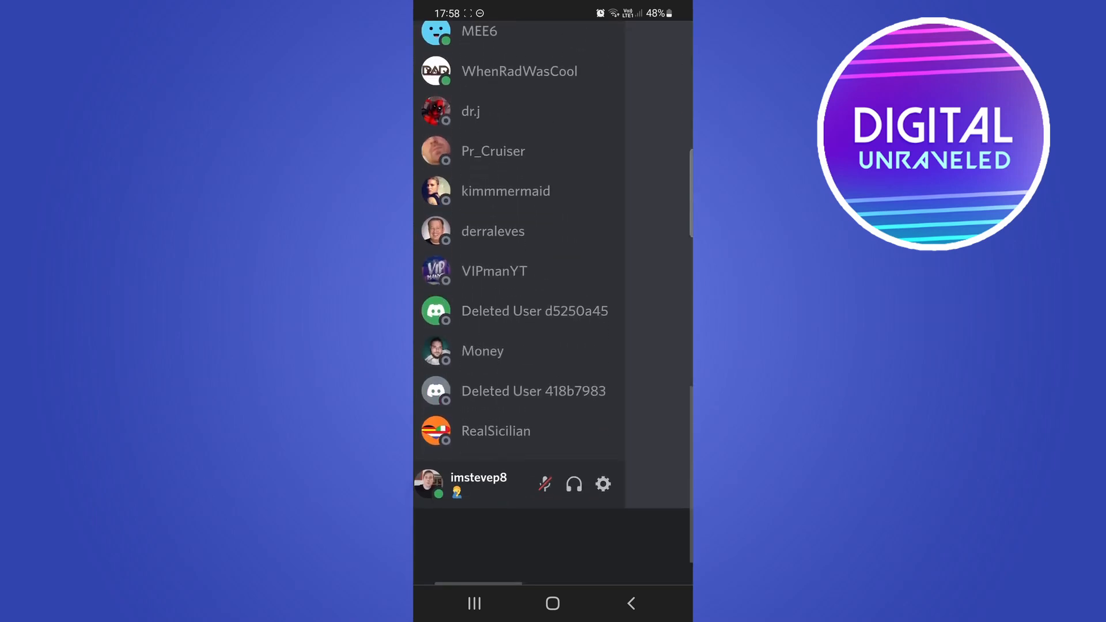
pyautogui.scroll(3)
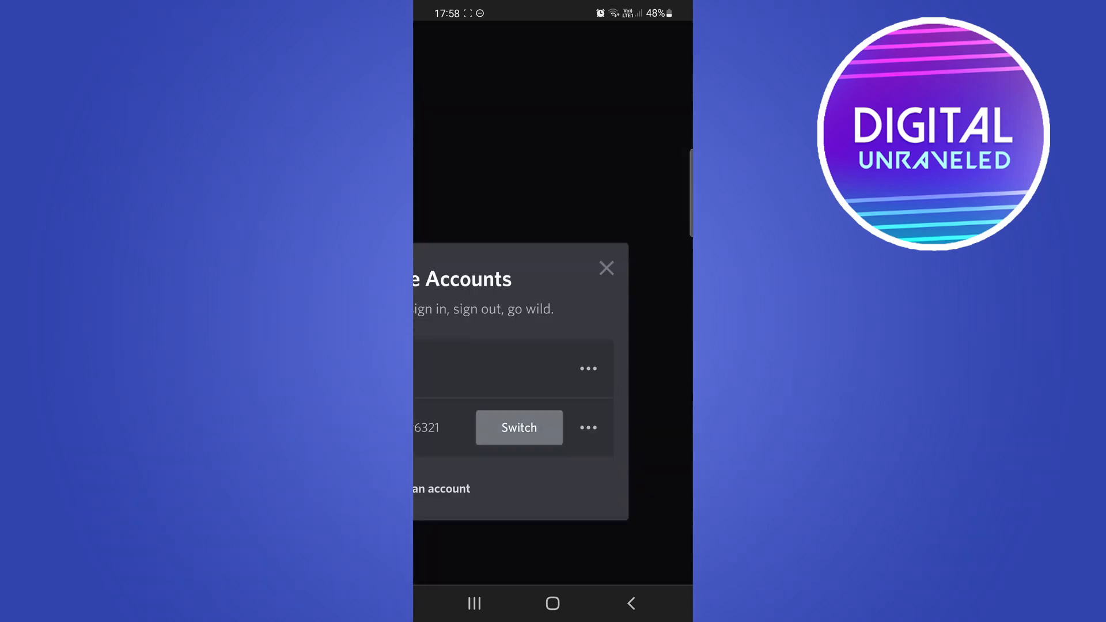
# - Switch back to the original account and view its direct messages
pyautogui.click(519, 426)
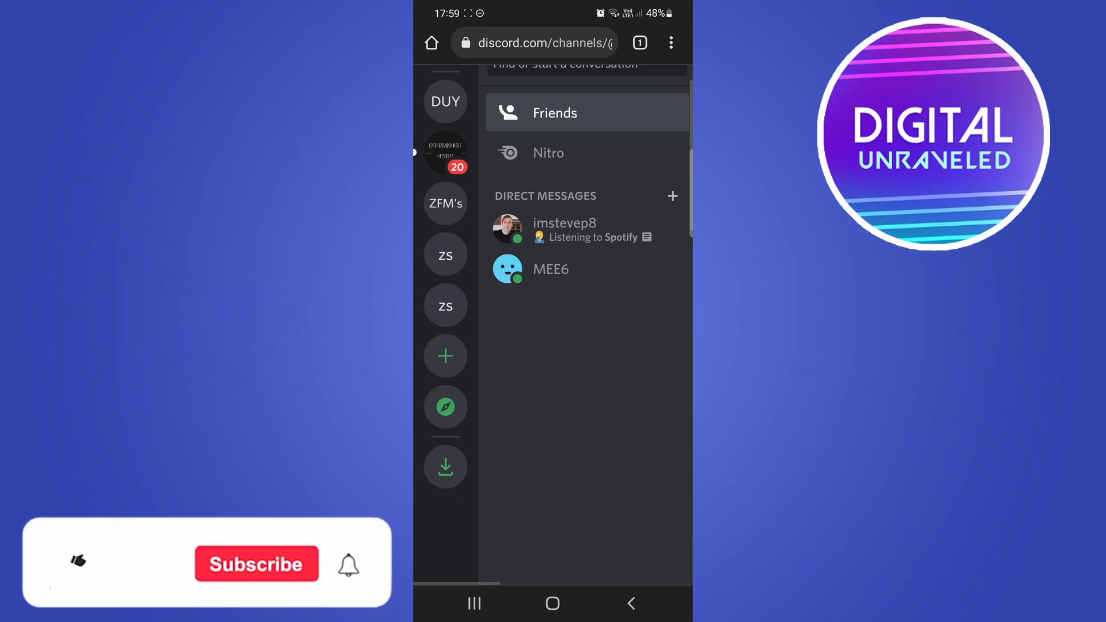
pyautogui.scroll(-3)
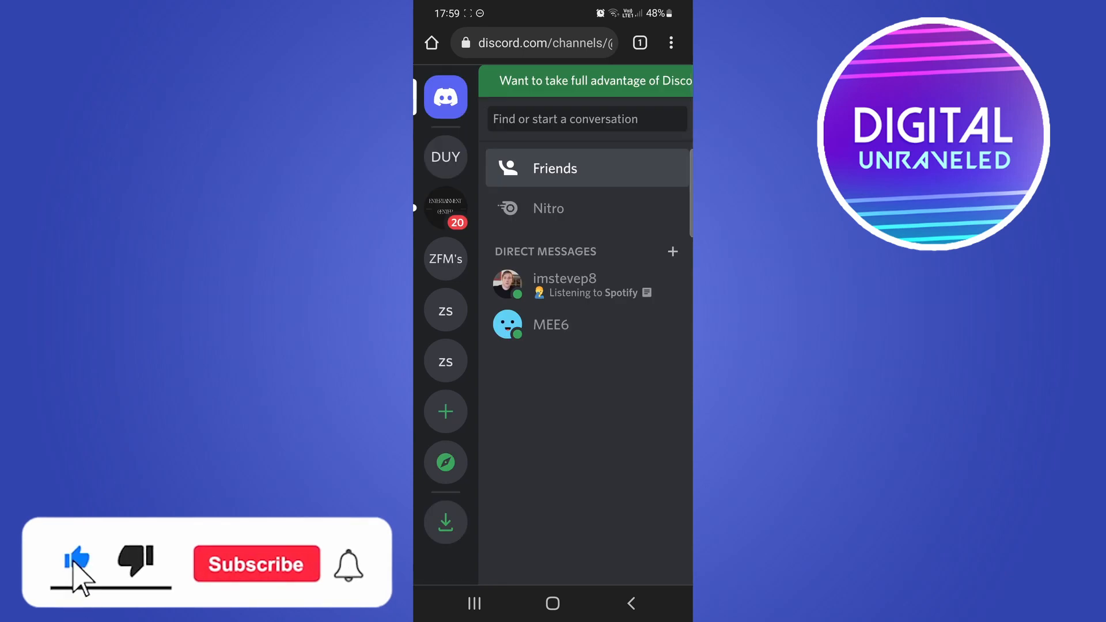
pyautogui.click(255, 564)
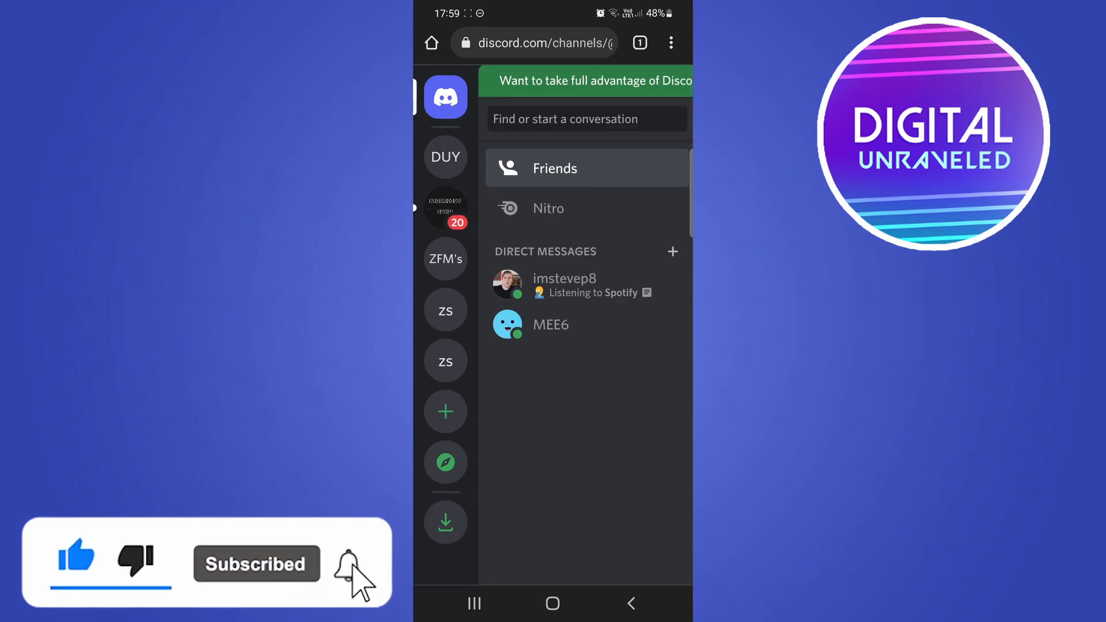